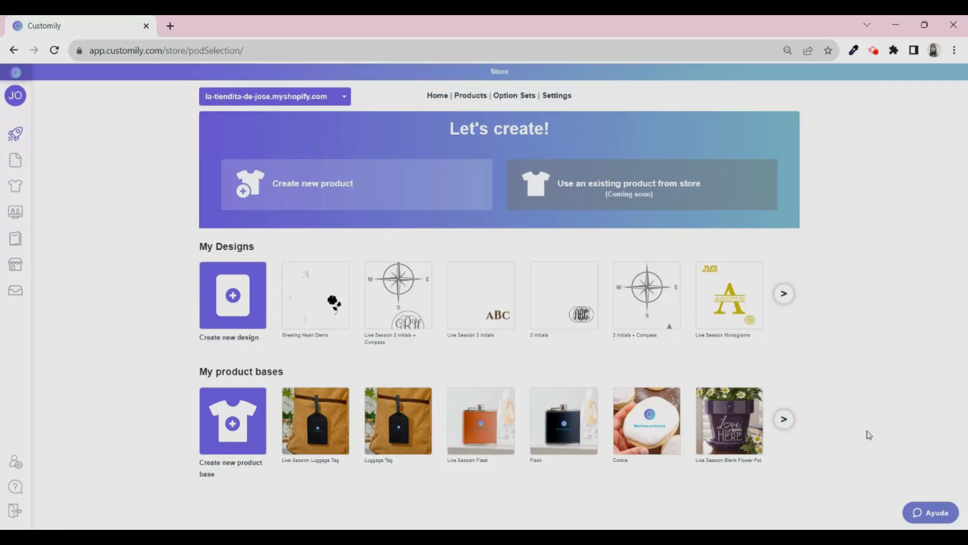
{"action": "mouse_move", "coordinate": [113, 283]}
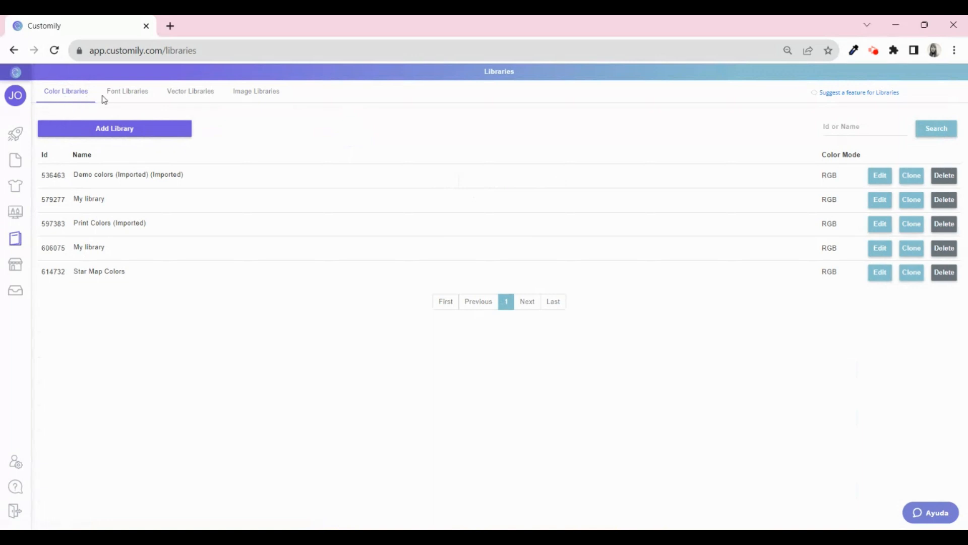
{"action": "mouse_move", "coordinate": [127, 96]}
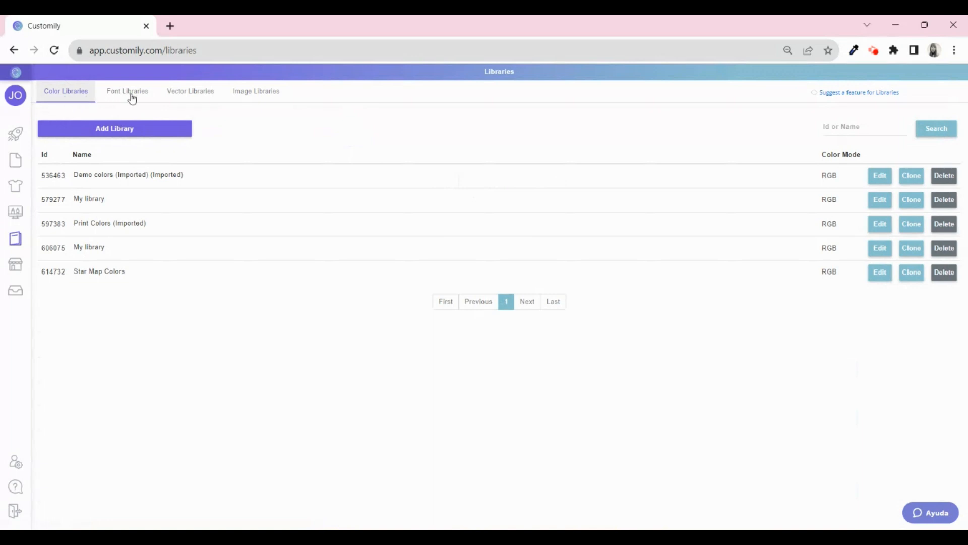
{"action": "mouse_move", "coordinate": [192, 97]}
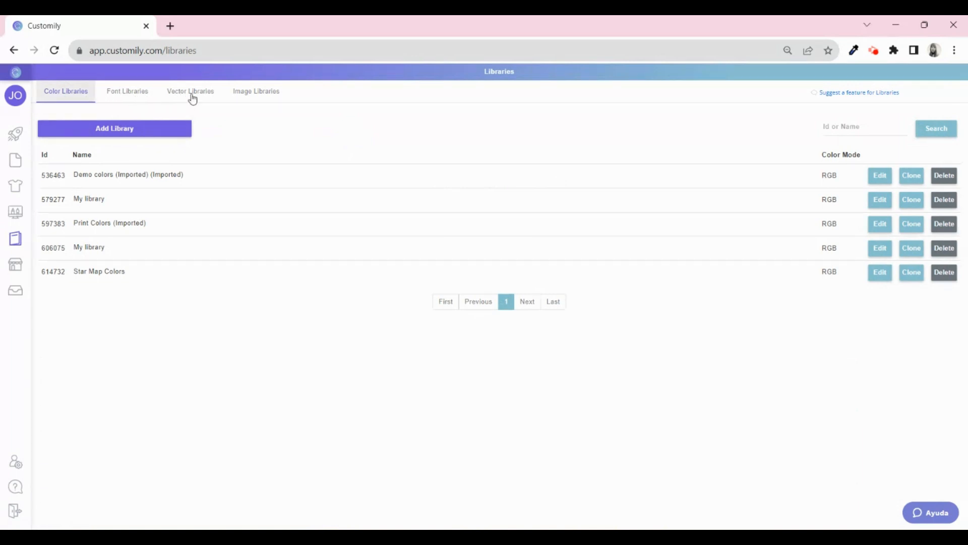
{"action": "mouse_move", "coordinate": [258, 96]}
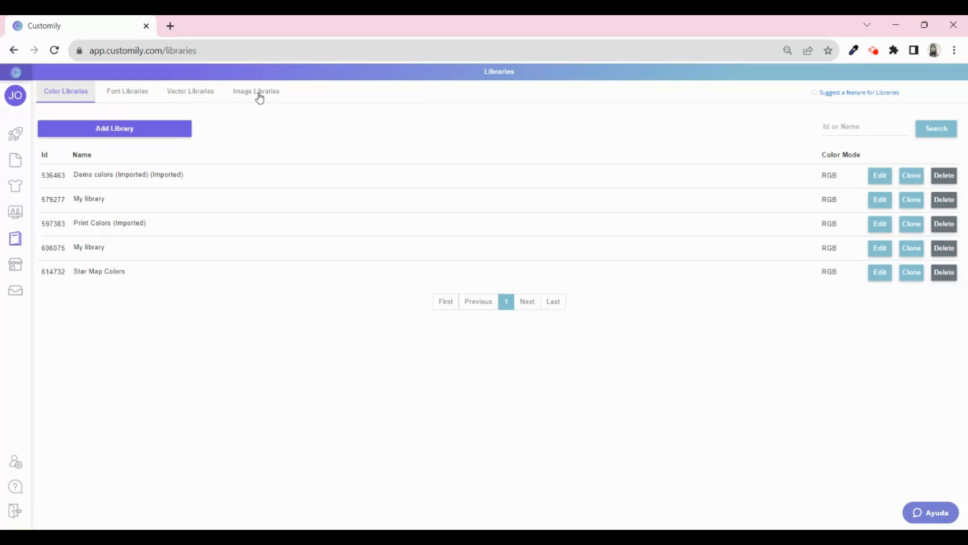
Show the Image Libraries list, including Letters and 11oz Mugs
{"action": "left_click", "coordinate": [256, 90]}
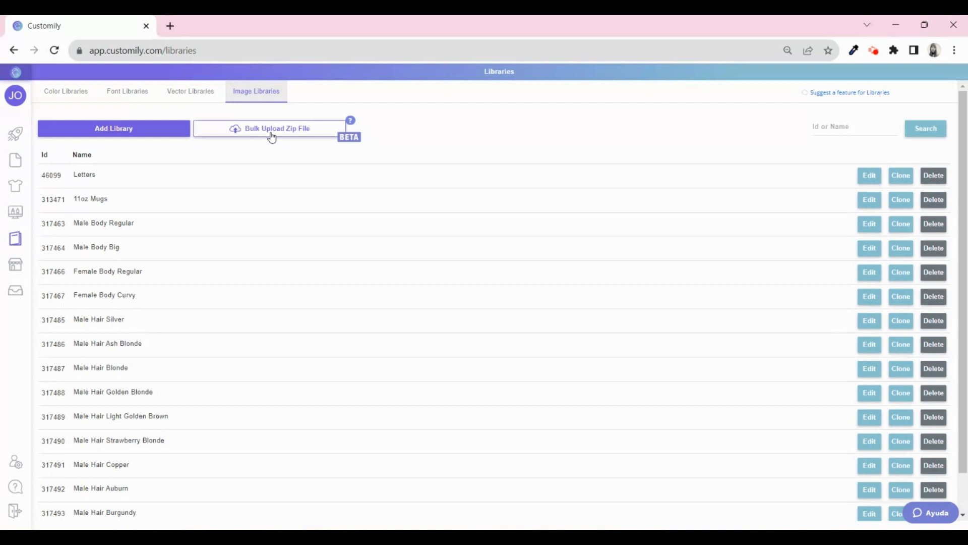
{"action": "mouse_move", "coordinate": [535, 161]}
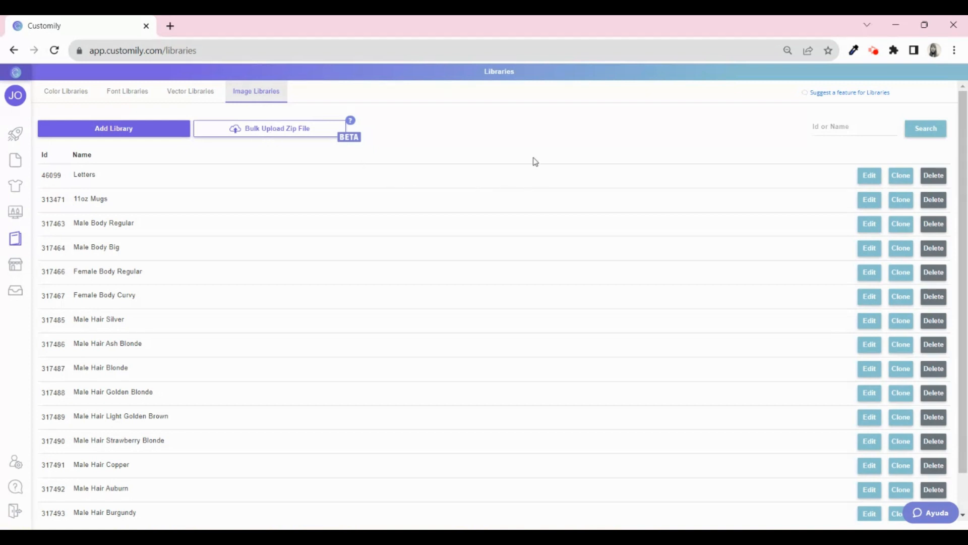
{"action": "mouse_move", "coordinate": [564, 328]}
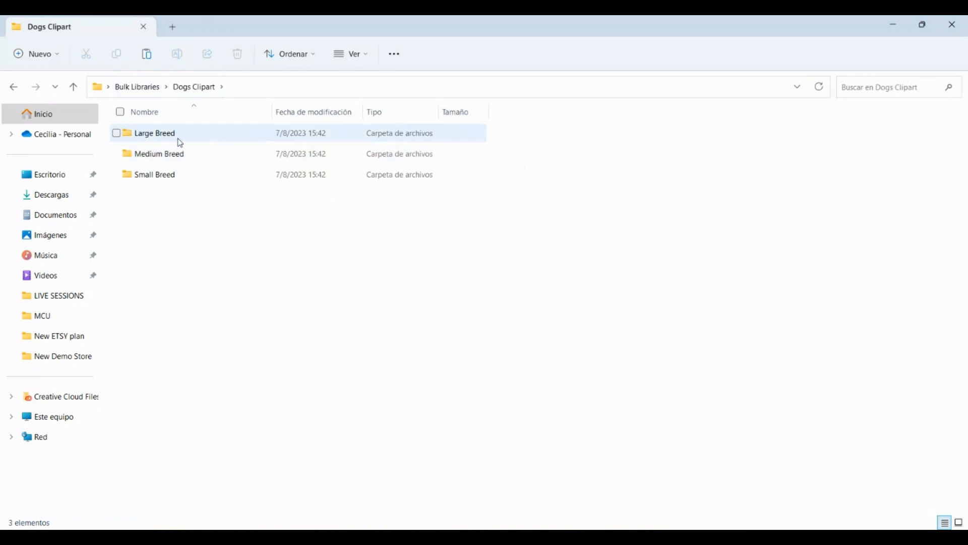
Browse the Large and Medium Breed folders, return to Bulk Libraries, and select Cats Clipart
{"action": "double_click", "coordinate": [154, 133]}
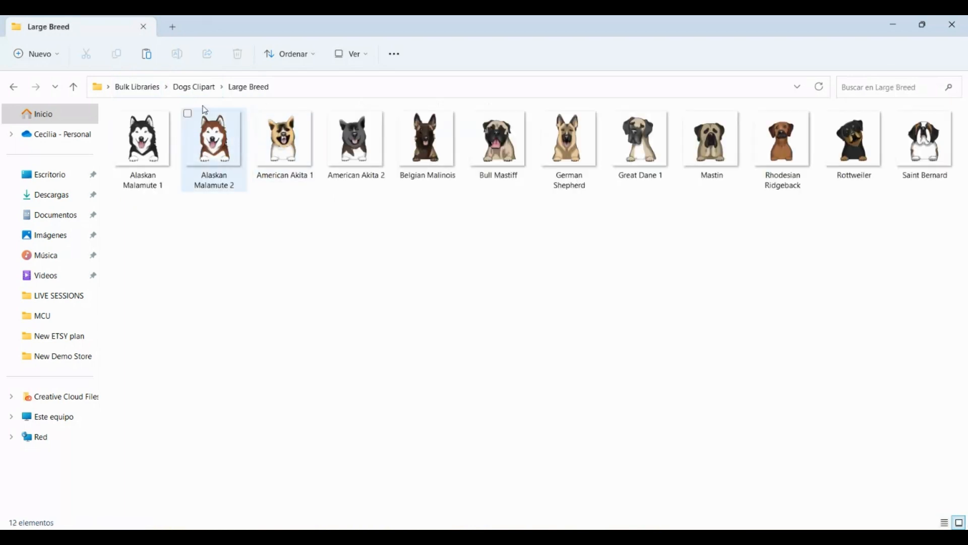
{"action": "left_click", "coordinate": [193, 87]}
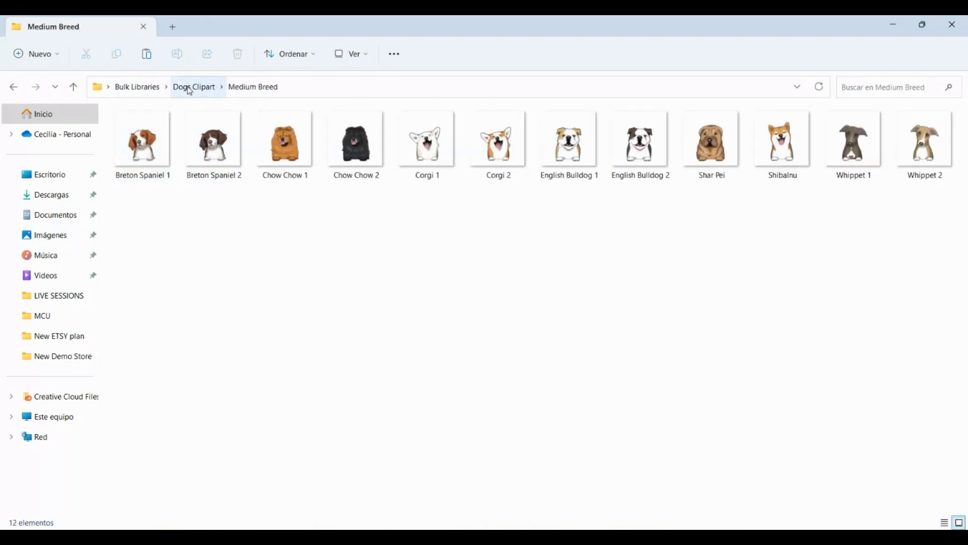
{"action": "left_click", "coordinate": [193, 86]}
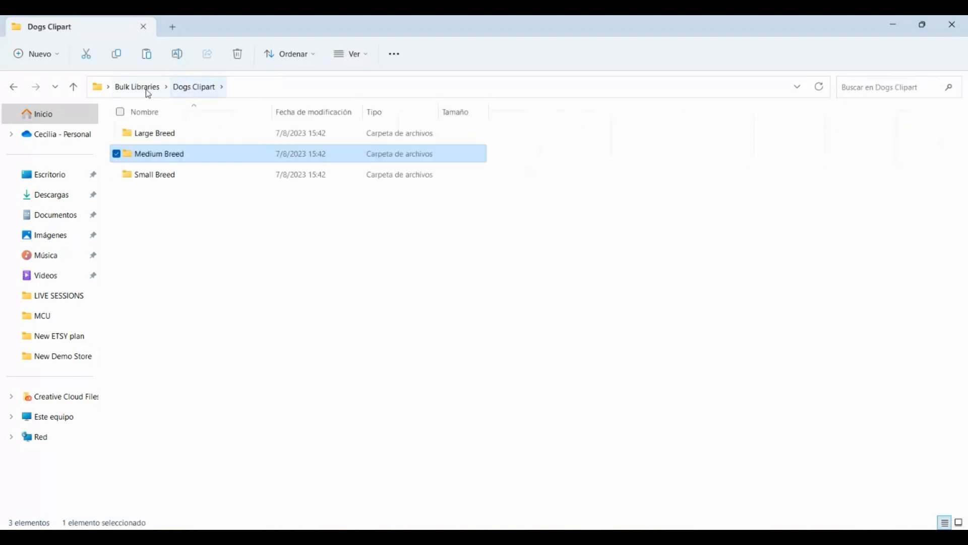
{"action": "left_click", "coordinate": [136, 86]}
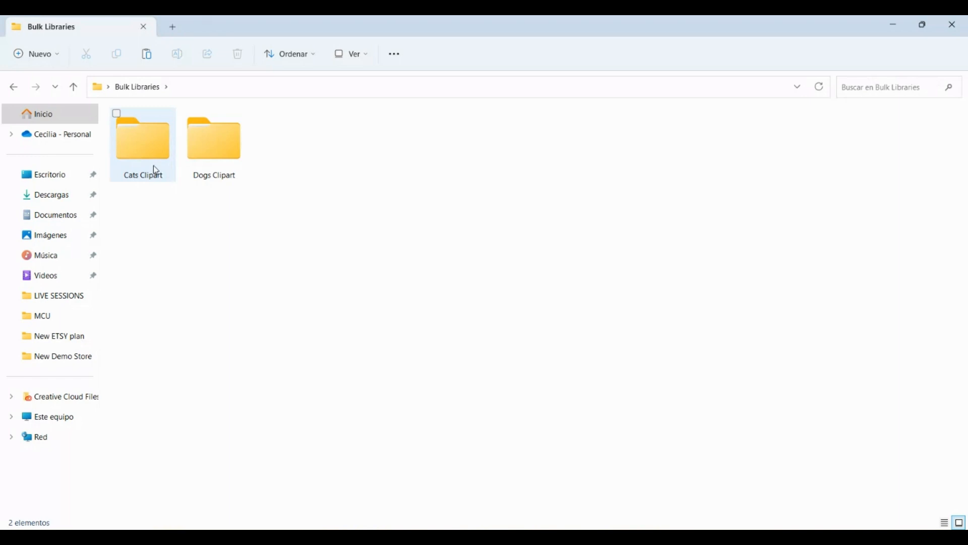
{"action": "right_click", "coordinate": [214, 143]}
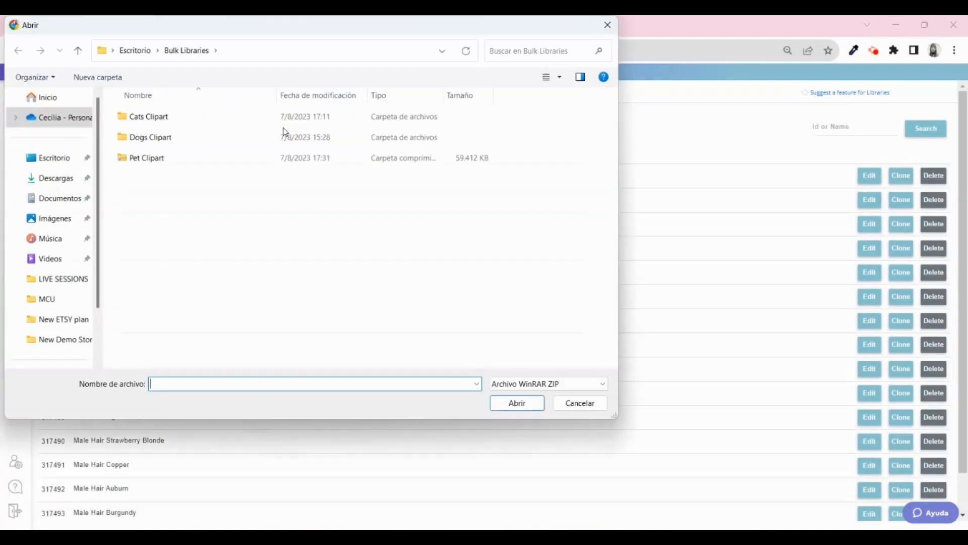
Upload the Pet Clipart zip and confirm creation of Cats Clipart and Dogs Clipart
{"action": "left_click", "coordinate": [146, 158]}
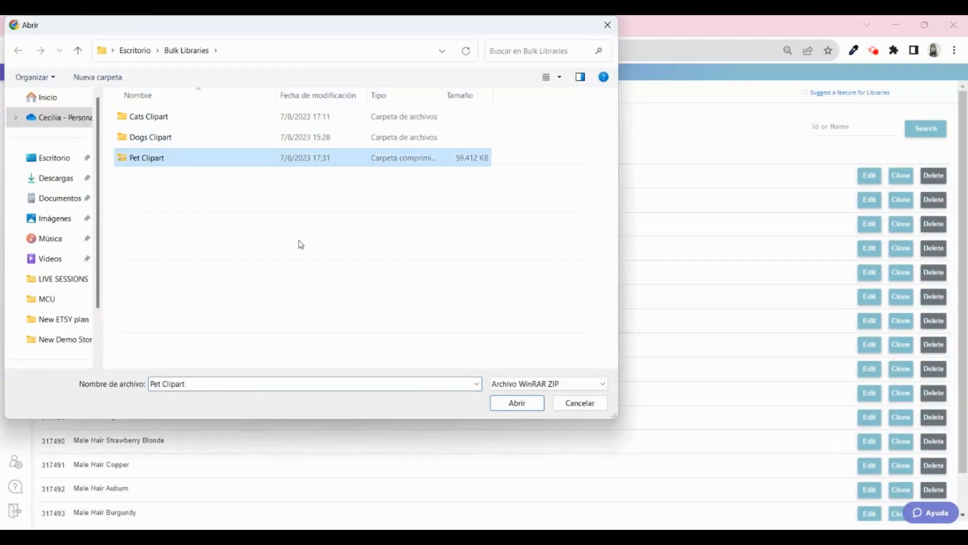
{"action": "left_click", "coordinate": [516, 402]}
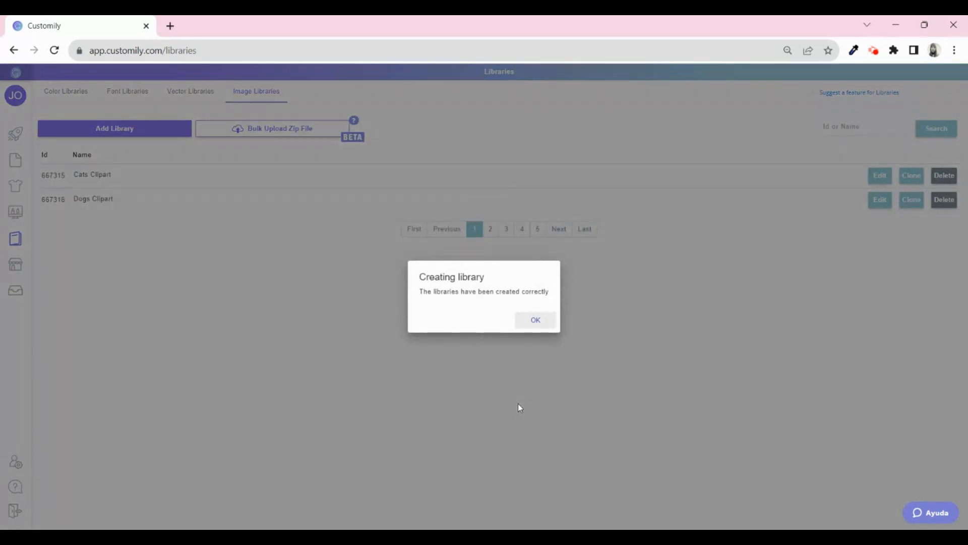
{"action": "left_click", "coordinate": [535, 320]}
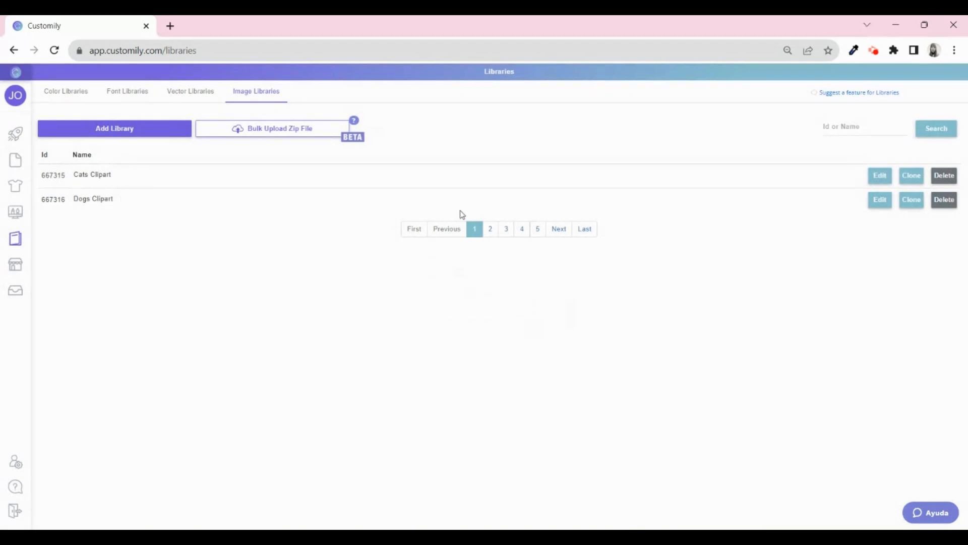
Inspect Cats Clipart's four breeds, then Dogs Clipart's Large, Medium and Small Breed categories
{"action": "left_click", "coordinate": [879, 175]}
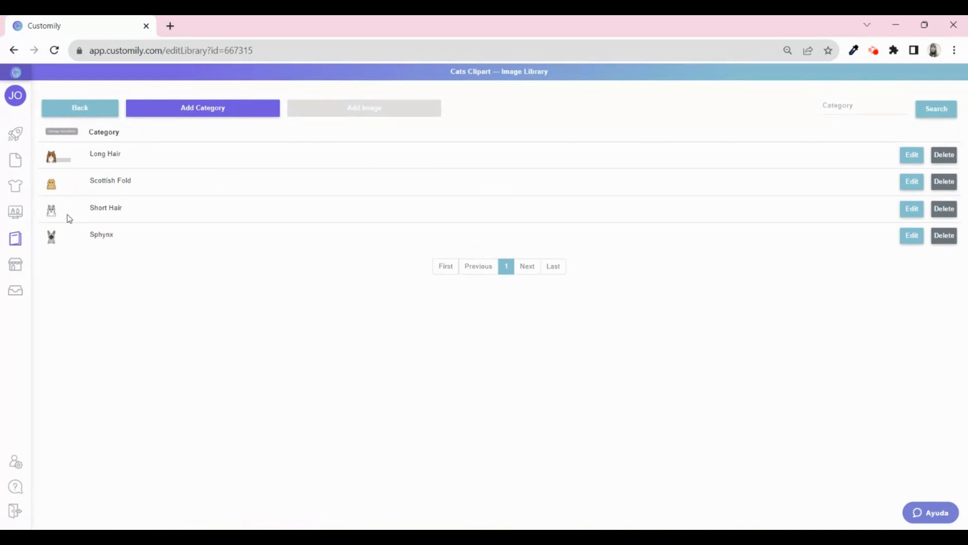
{"action": "left_click", "coordinate": [912, 155]}
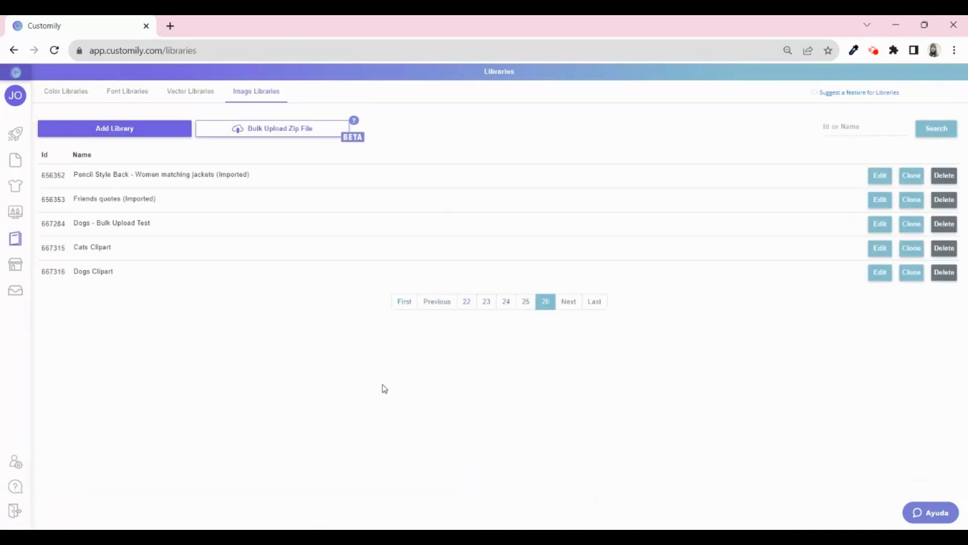
{"action": "left_click", "coordinate": [880, 272]}
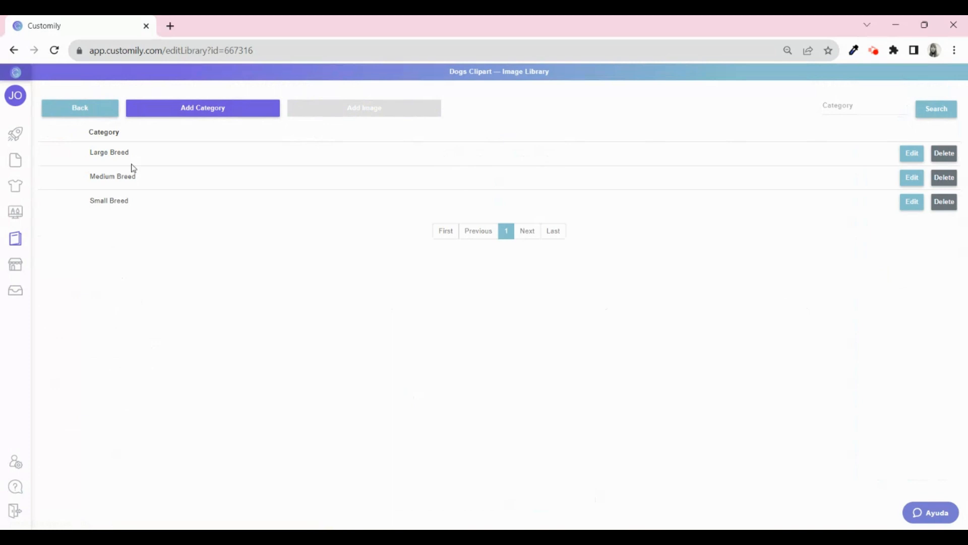
{"action": "left_click", "coordinate": [912, 153]}
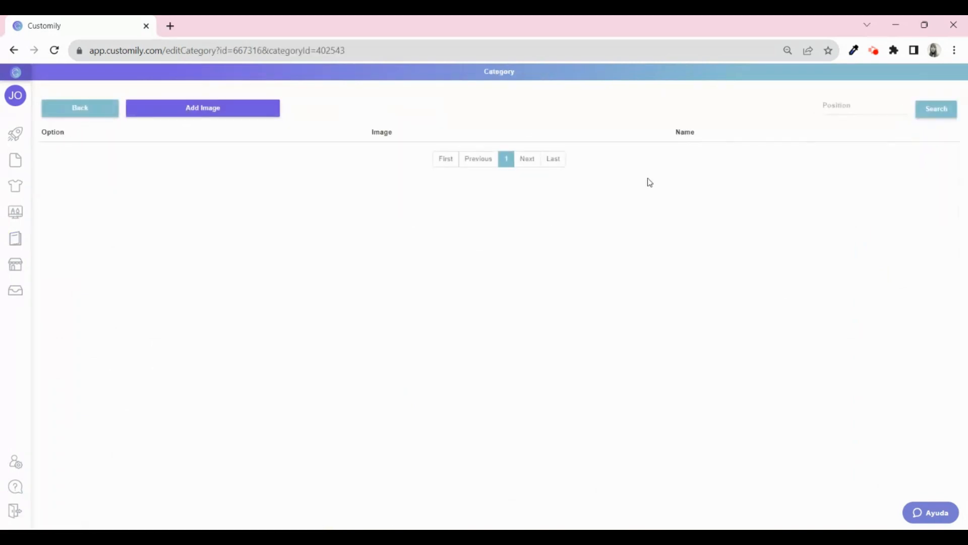
{"action": "left_click", "coordinate": [202, 108]}
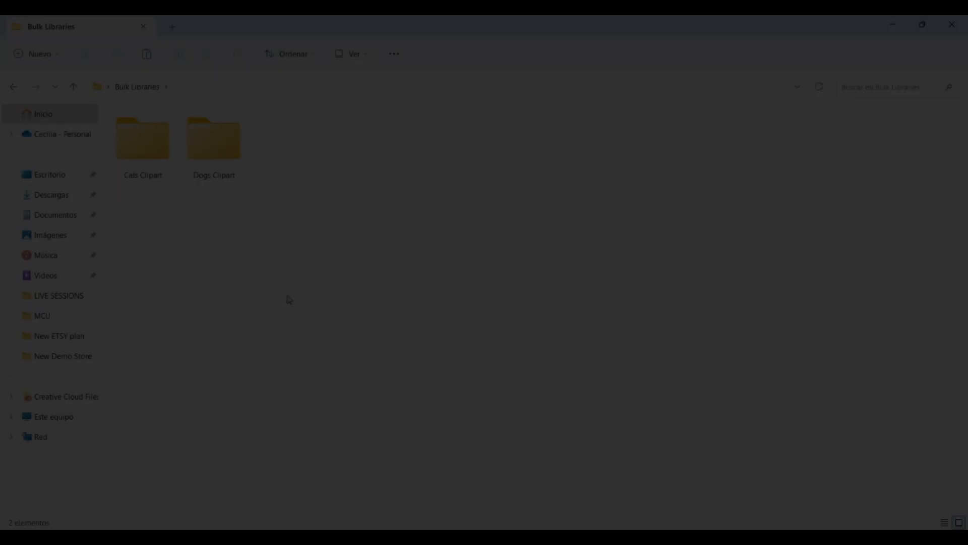
Open Cats Clipart's Long Hair folder showing eight images, then return to Customily
{"action": "double_click", "coordinate": [142, 138]}
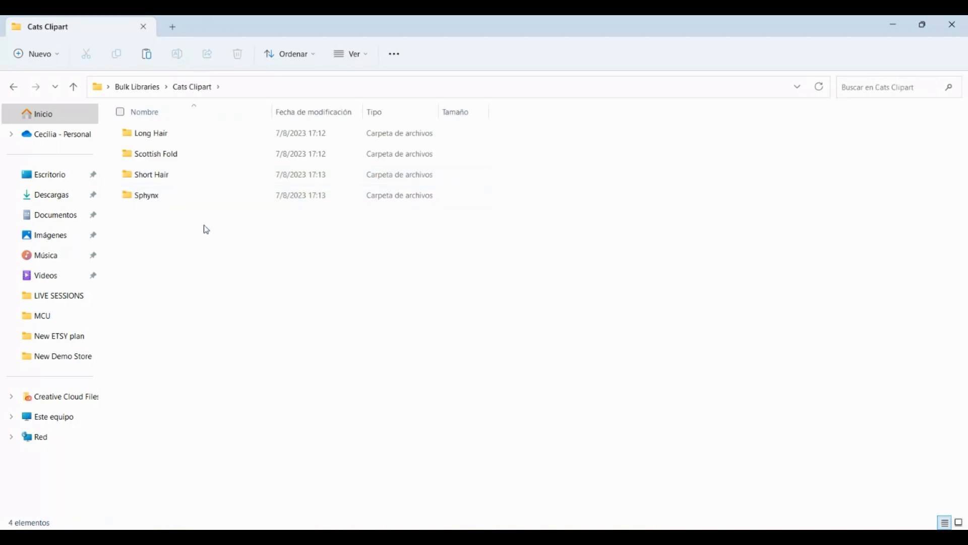
{"action": "double_click", "coordinate": [152, 133]}
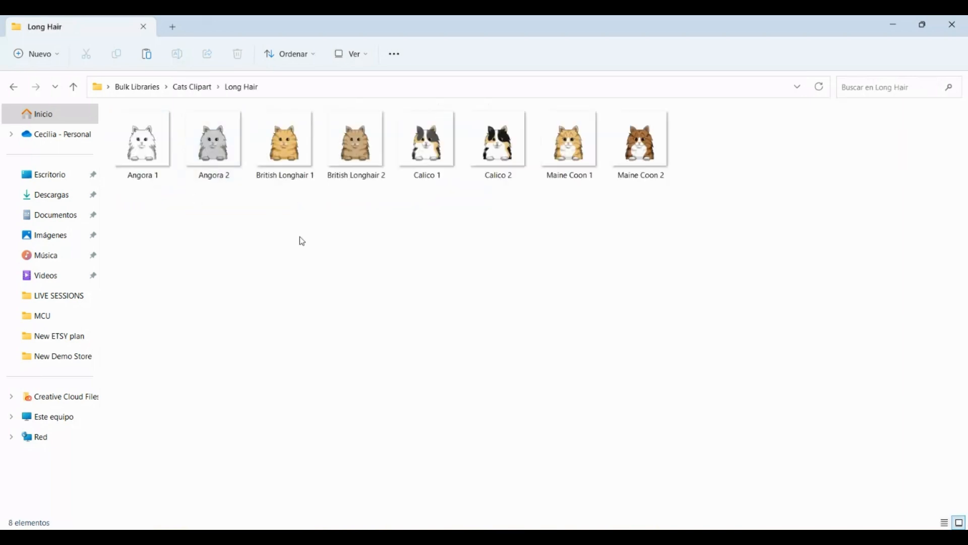
{"action": "left_click", "coordinate": [569, 142]}
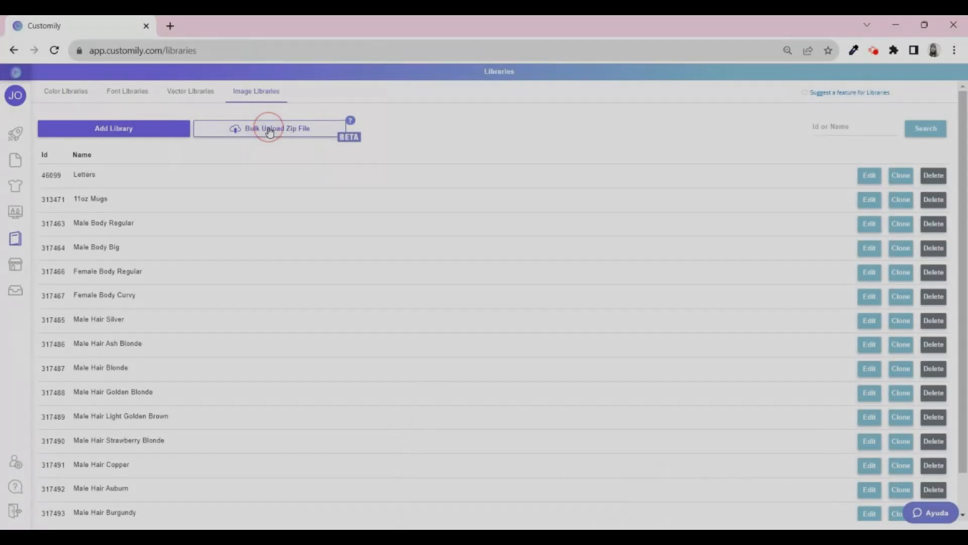
Bulk-upload the Pets Clipart zip, adding eight Long Hair cat images (Angora 1 to Maine Coon 2)
{"action": "left_click", "coordinate": [277, 128]}
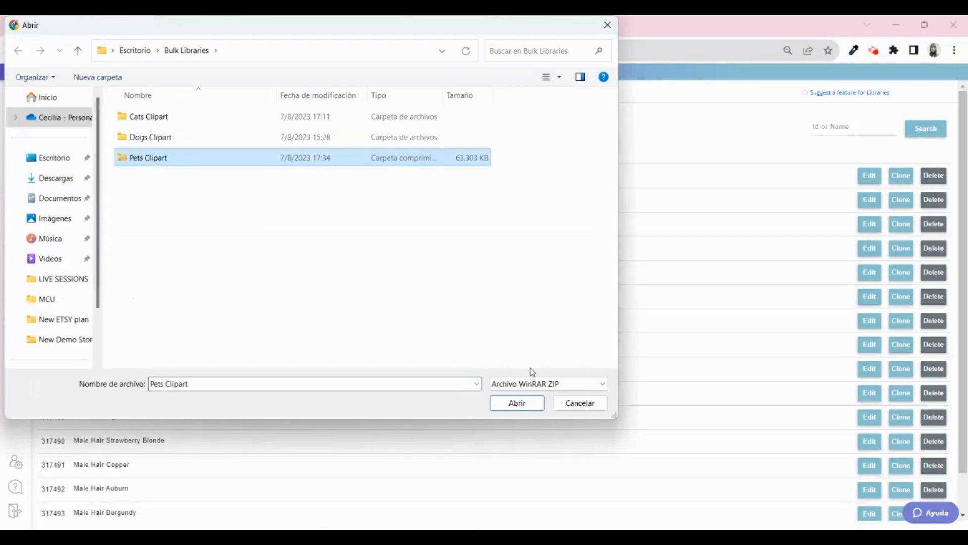
{"action": "left_click", "coordinate": [516, 403]}
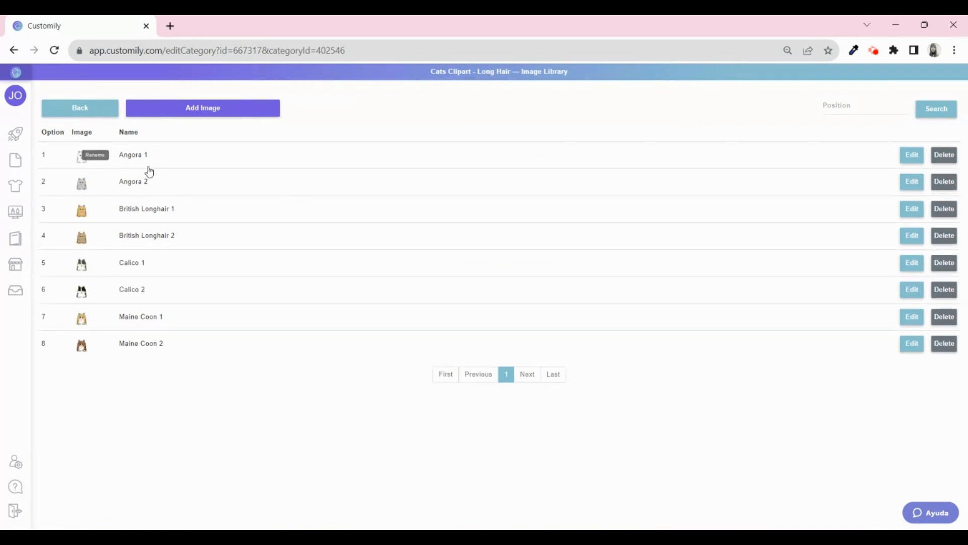
{"action": "mouse_move", "coordinate": [80, 346]}
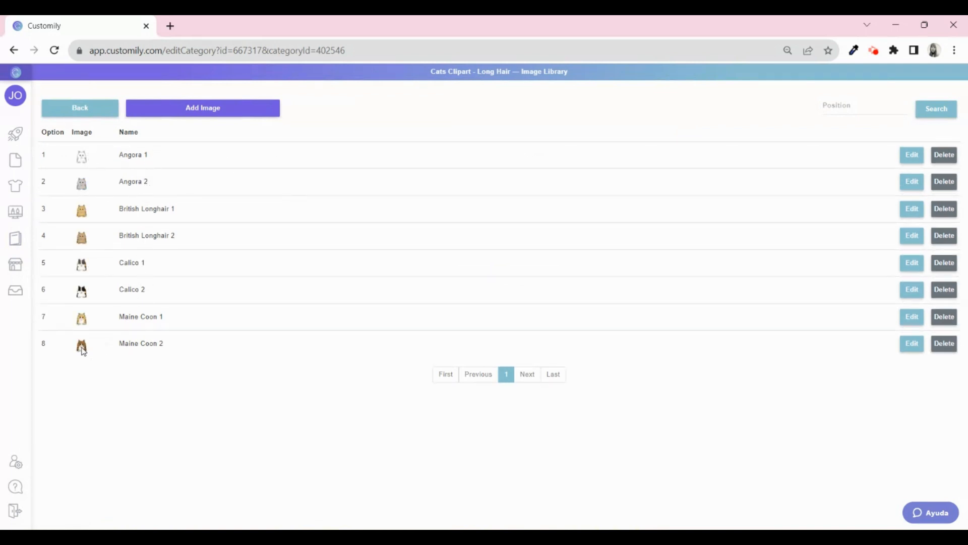